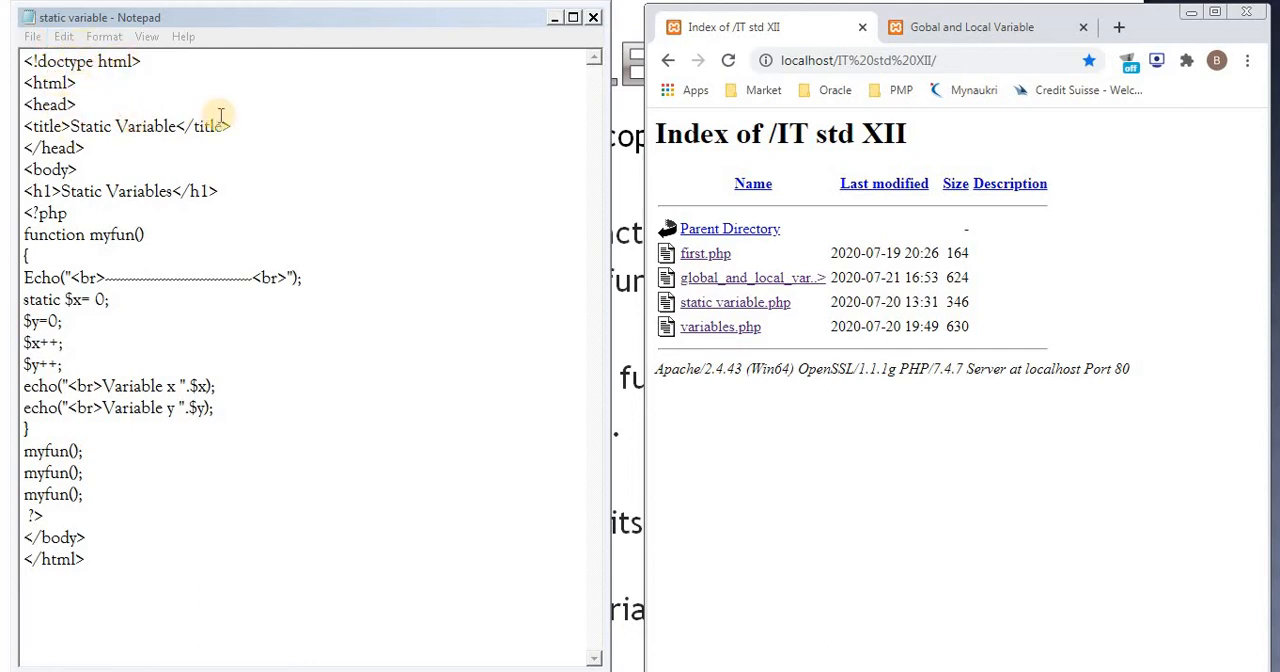
mouse_move(96, 180)
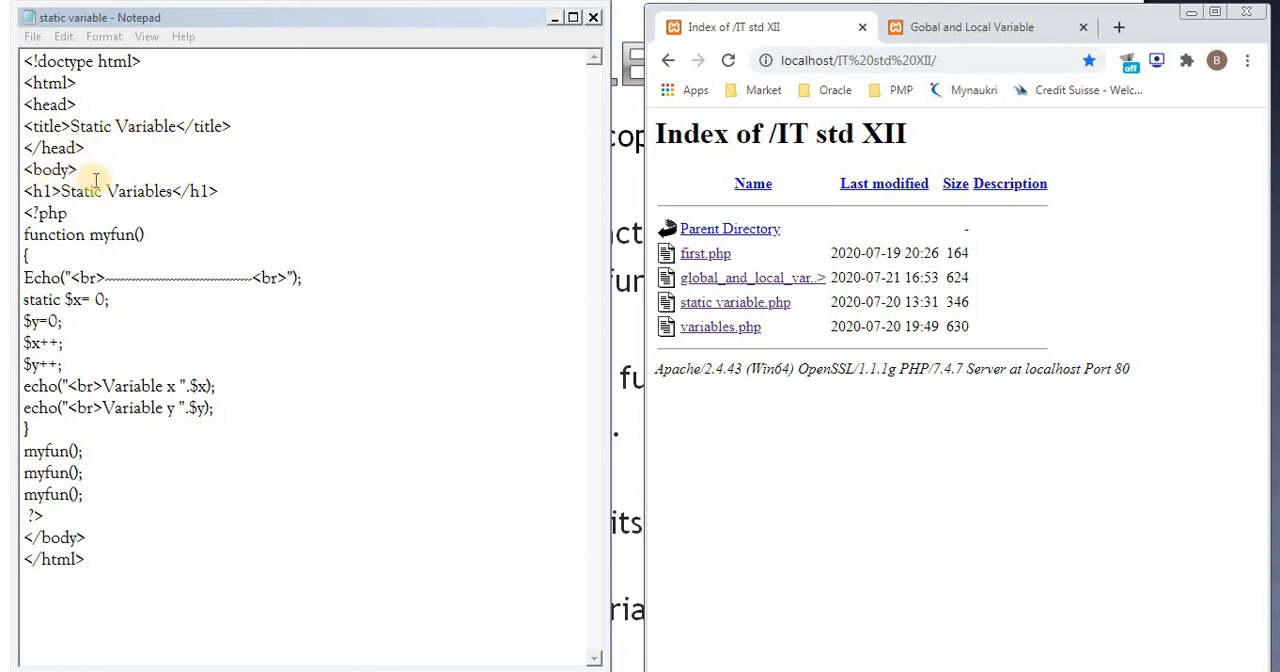
Step: Walk through the script's heading, the myfun function name, the Echo separator and the static $x initialisation
click(24, 212)
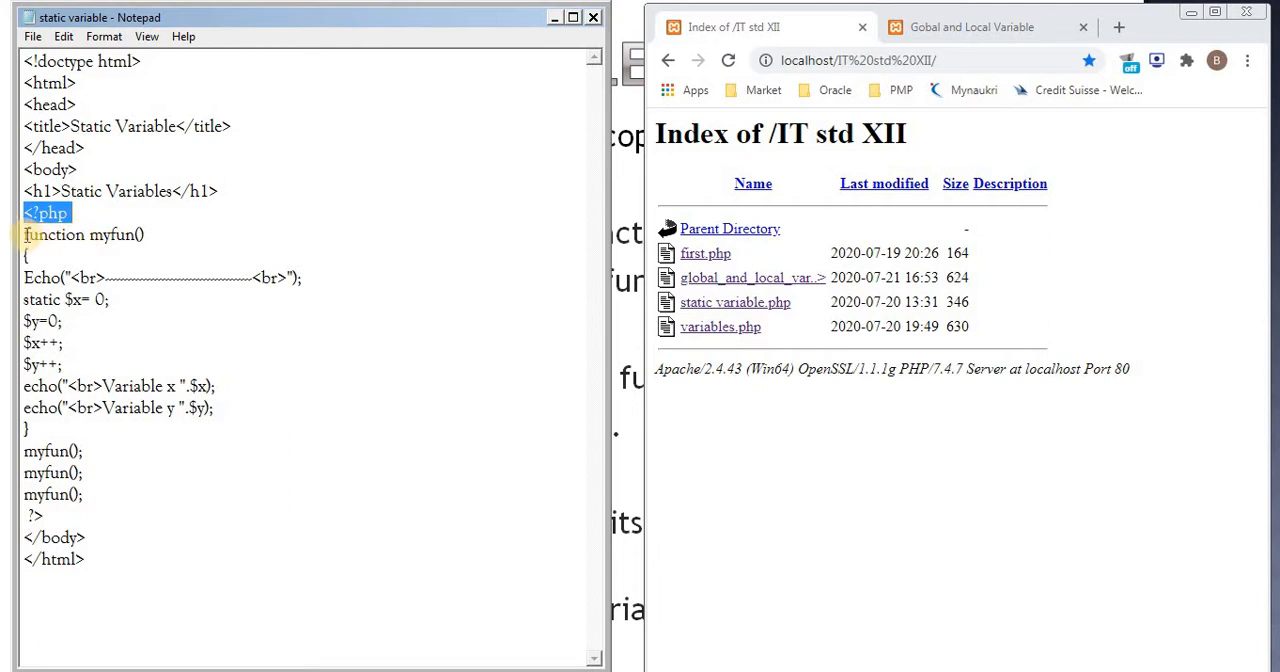
click(96, 234)
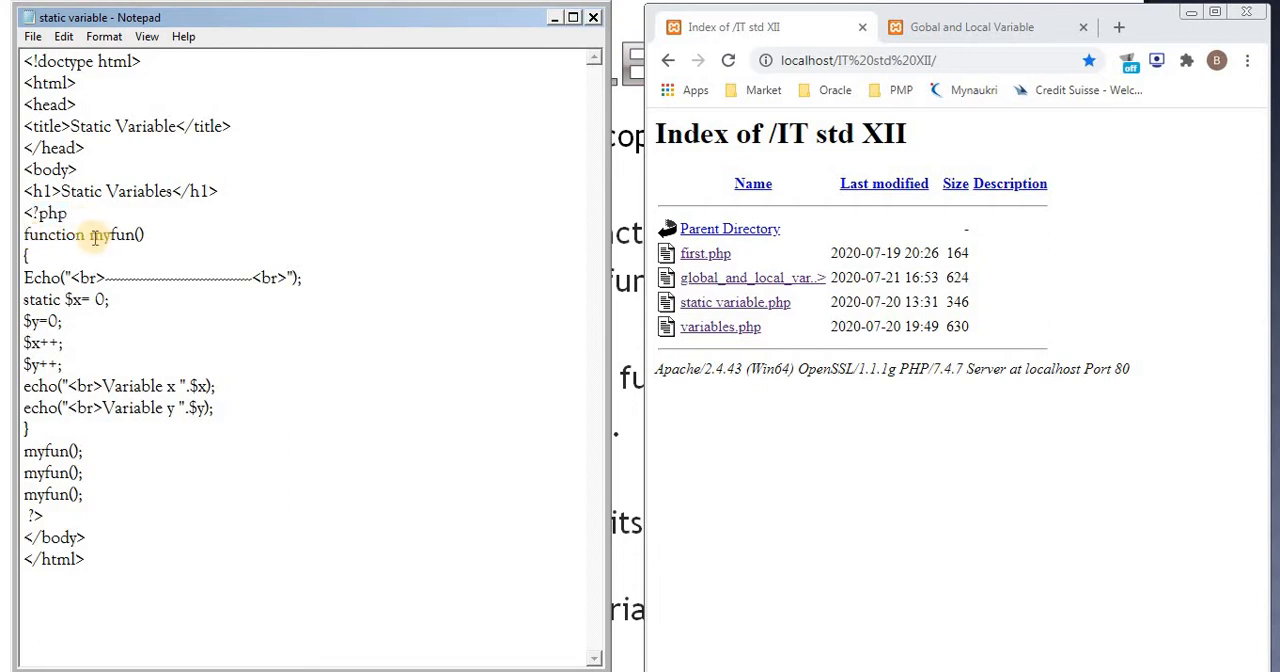
double_click(116, 234)
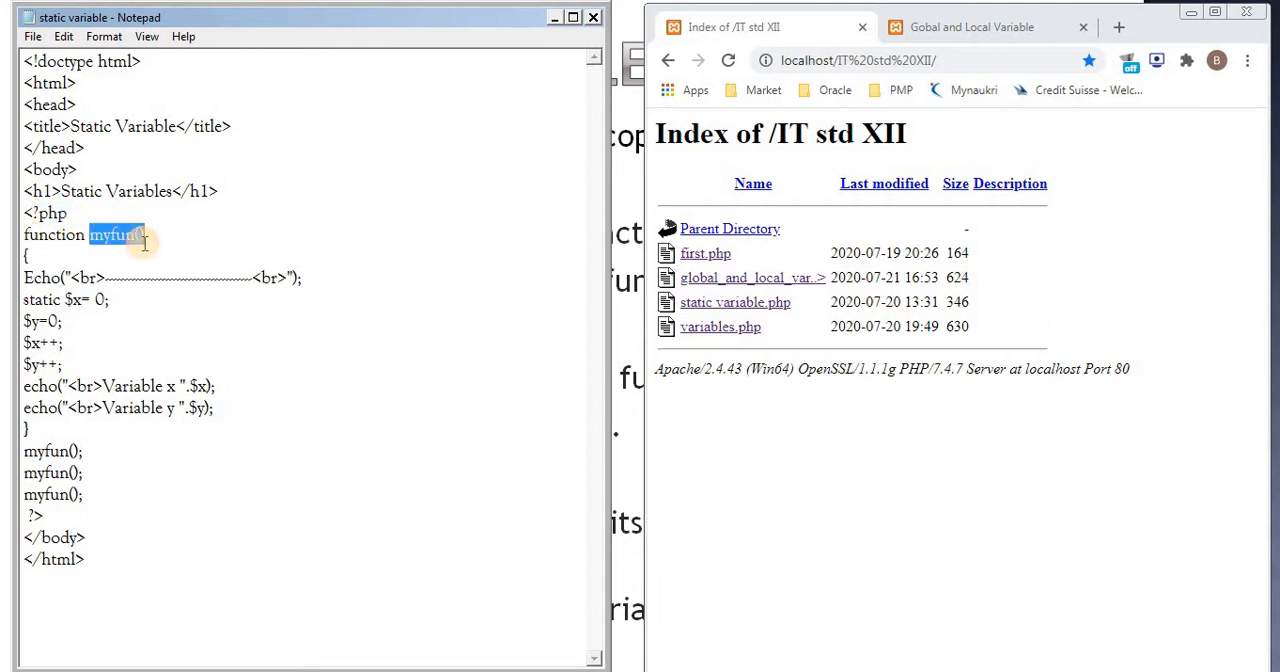
click(22, 256)
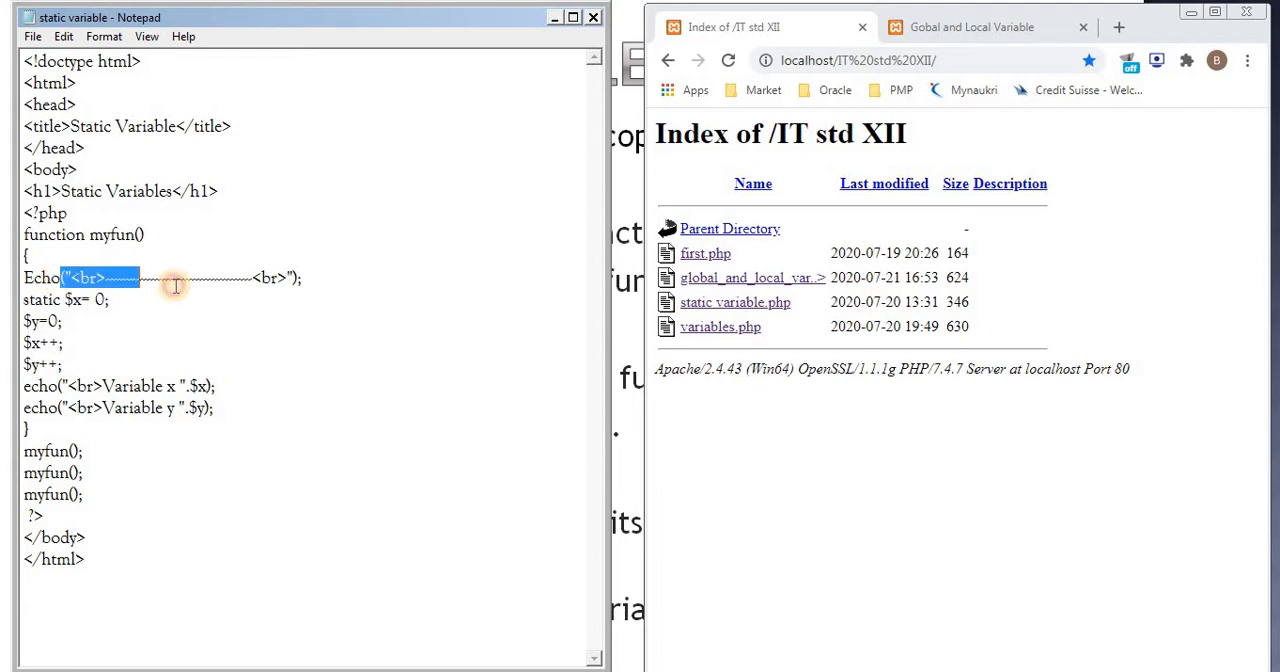
drag(140, 278, 300, 278)
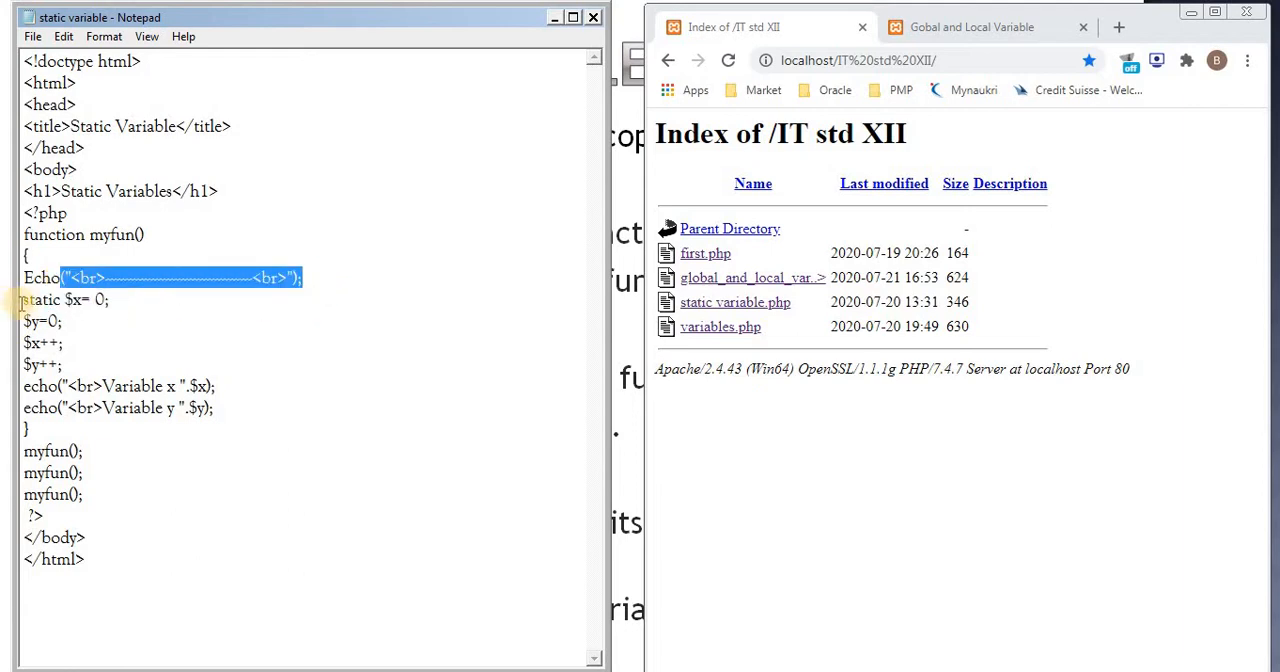
double_click(72, 300)
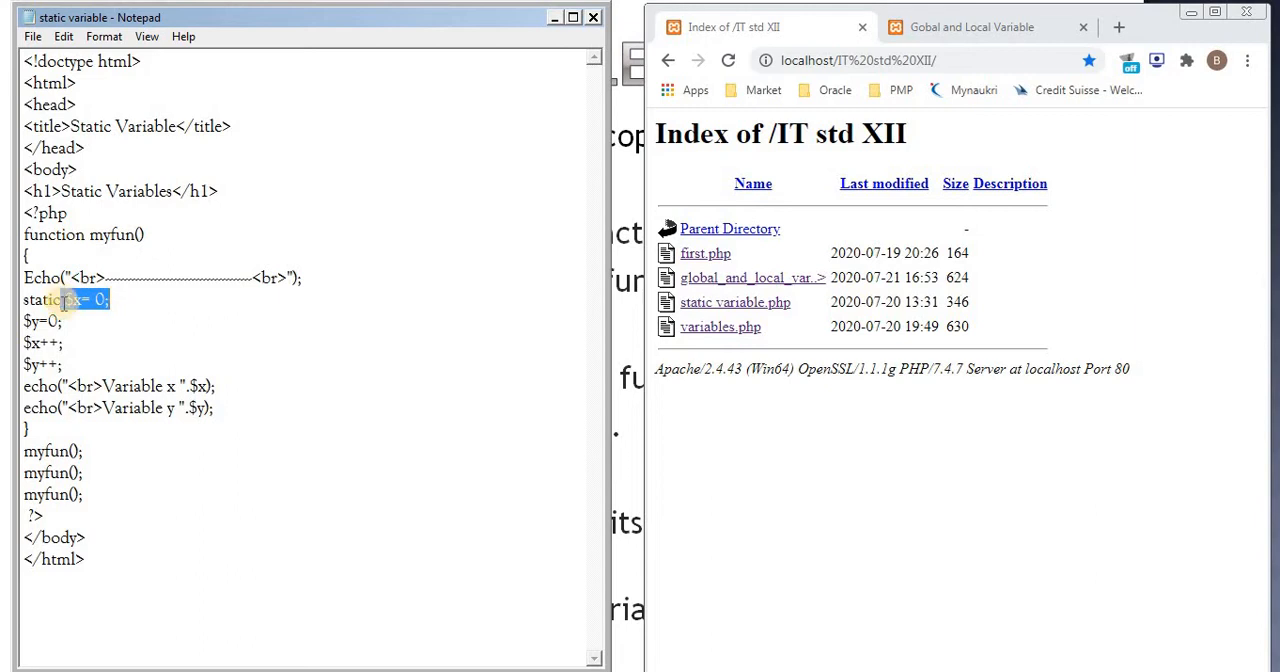
double_click(40, 300)
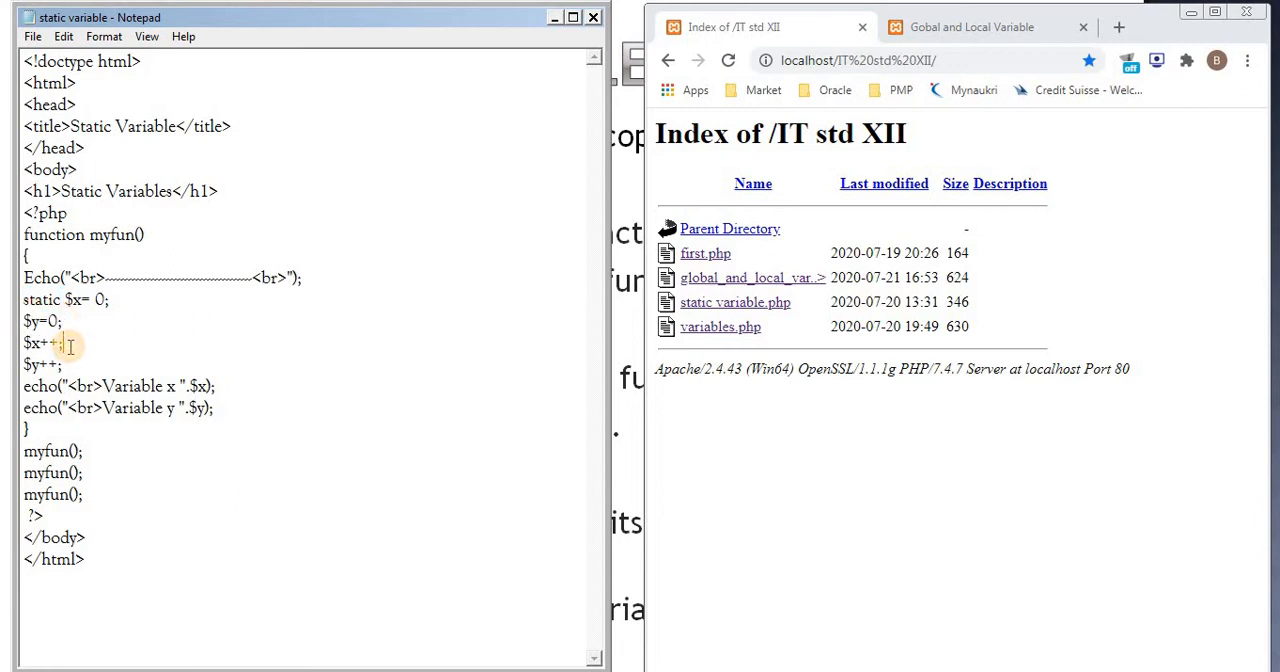
Step: Point out the $x increment, the echoed $x value, the closing brace and the repeated myfun() calls, ending with ?>
double_click(40, 344)
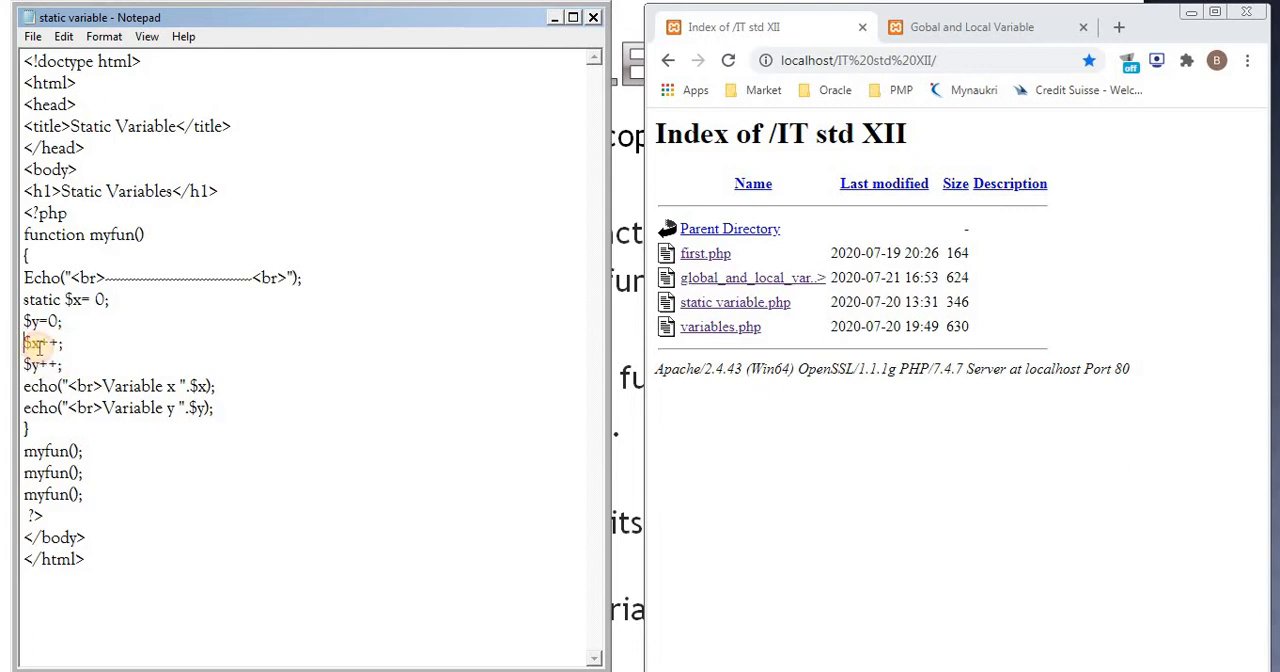
drag(24, 344, 62, 366)
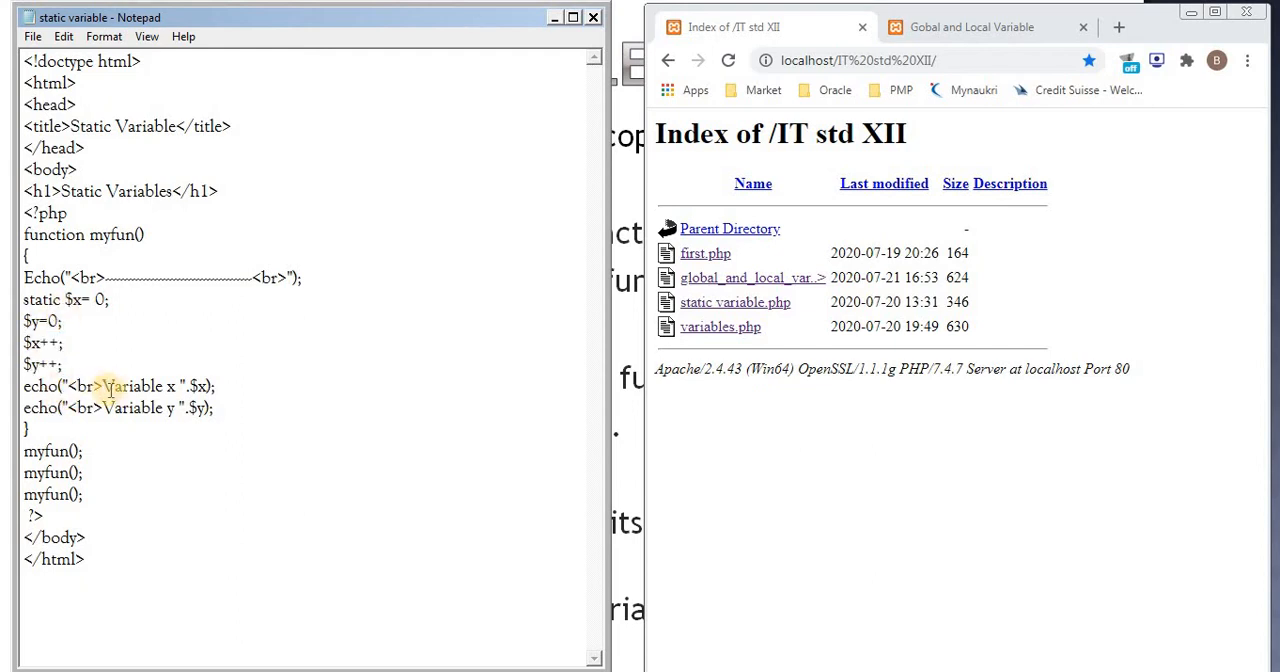
double_click(192, 386)
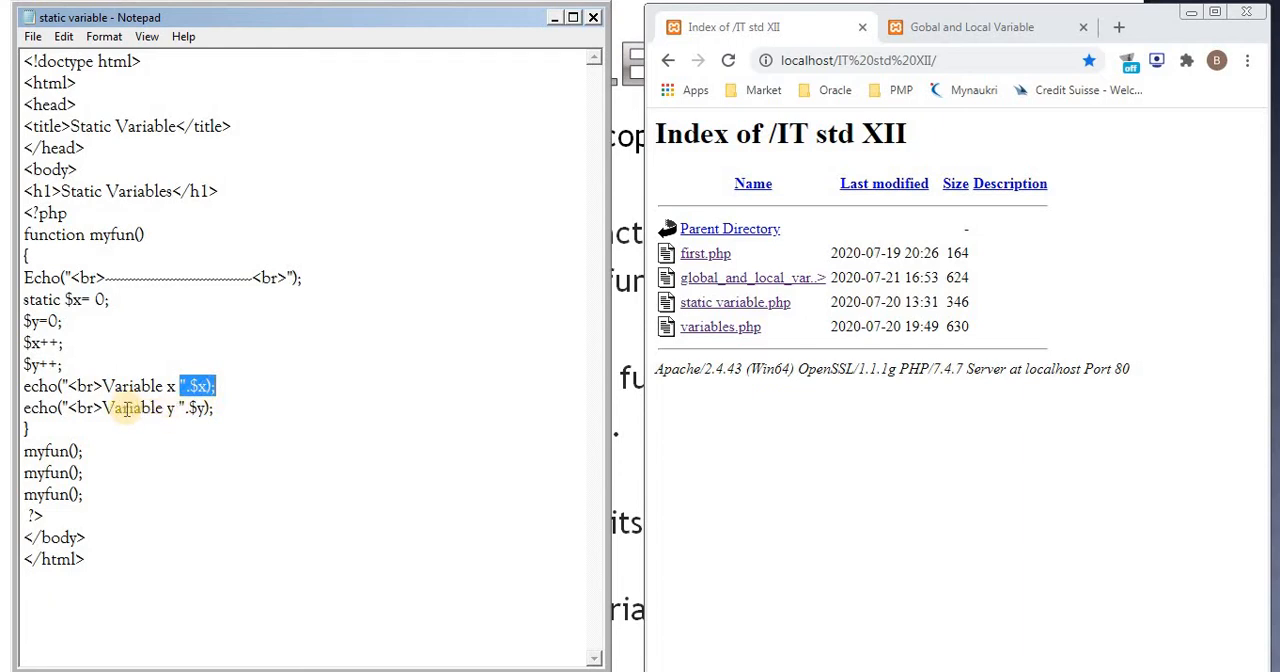
drag(196, 386, 212, 408)
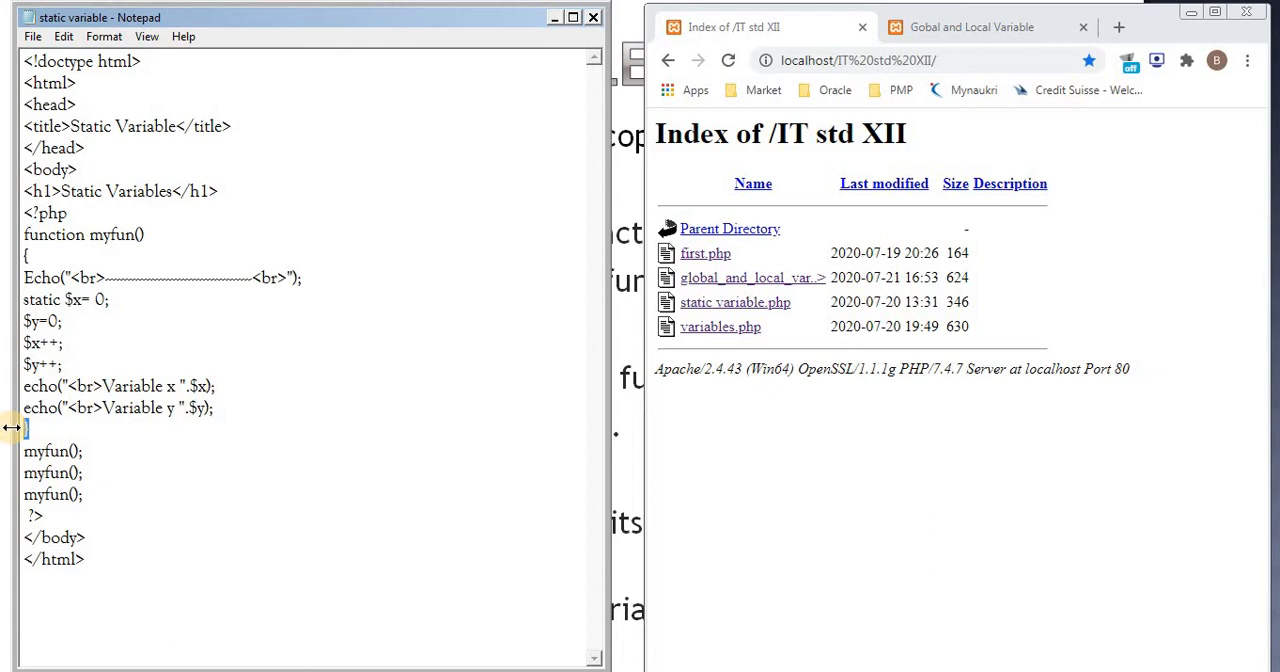
double_click(52, 450)
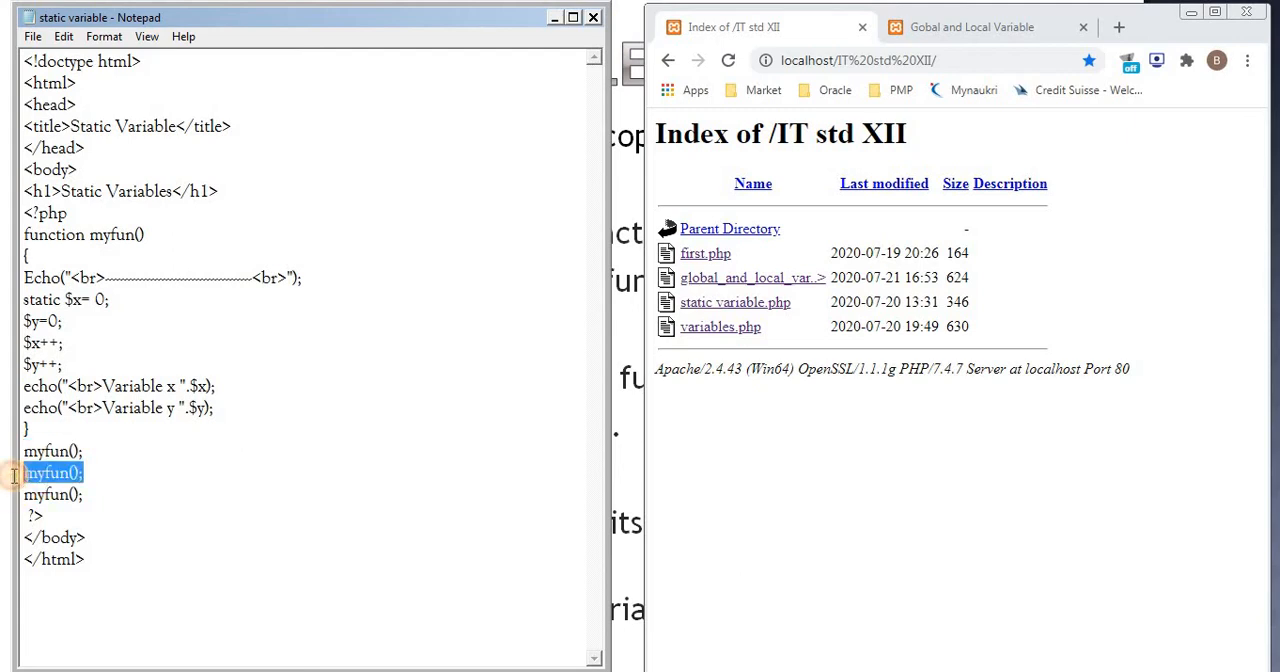
click(90, 496)
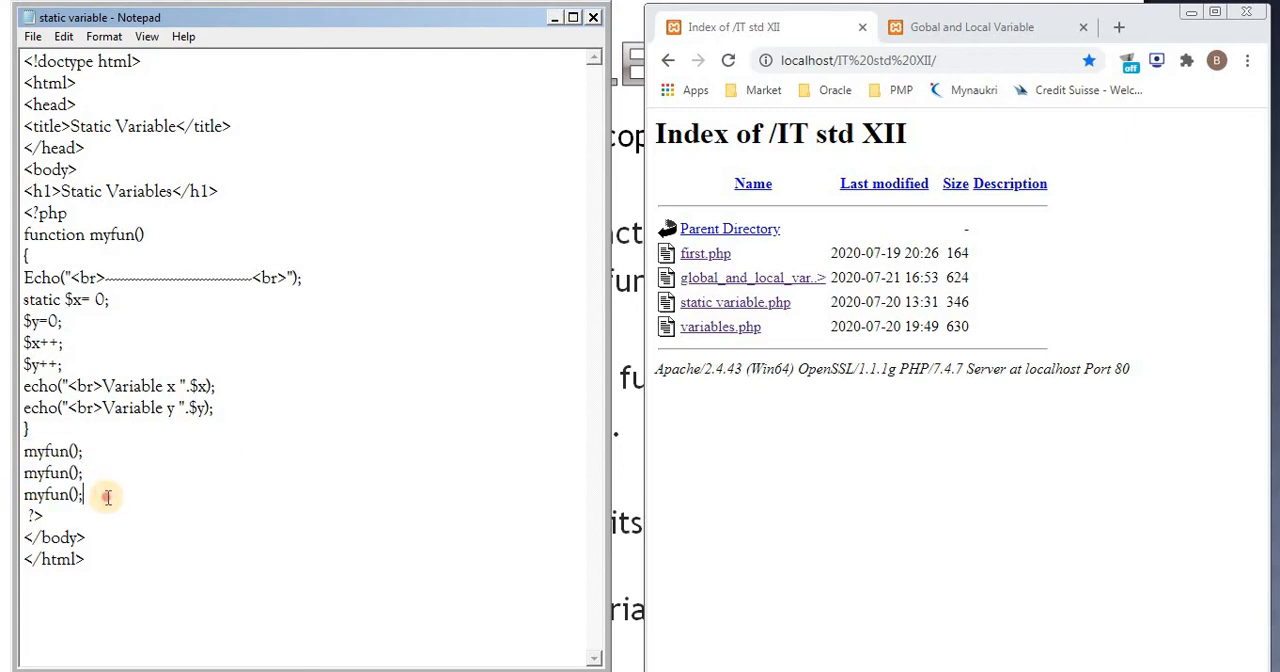
double_click(52, 494)
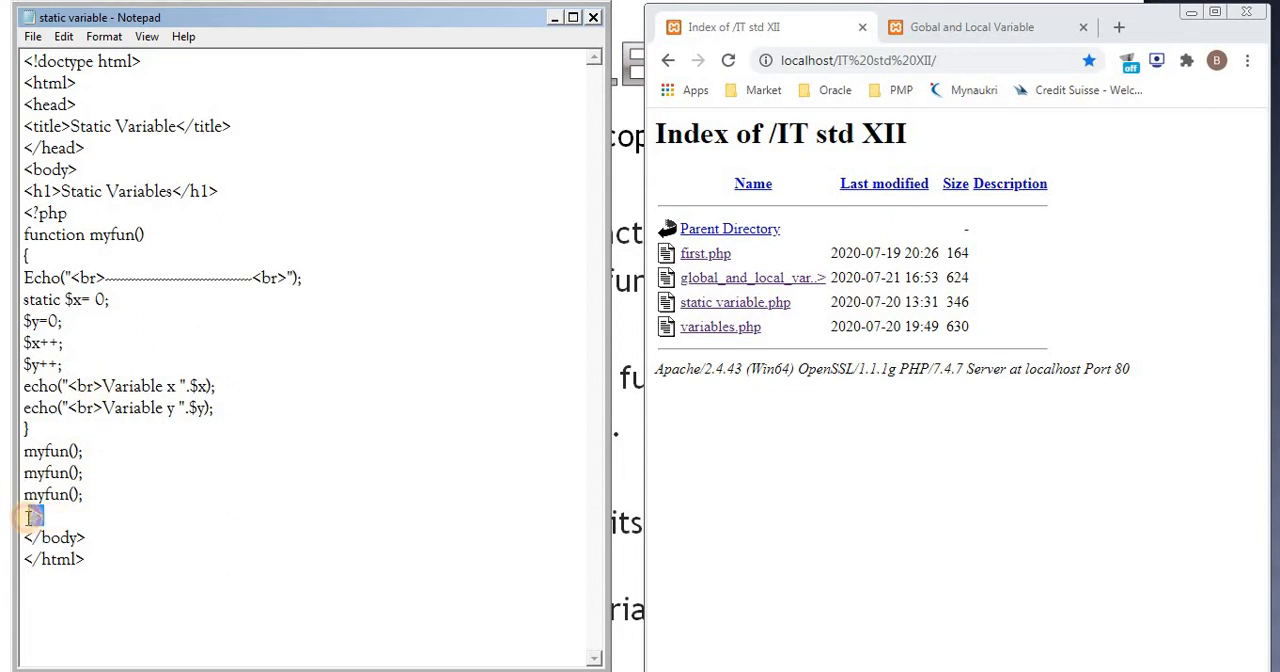
text(?>)
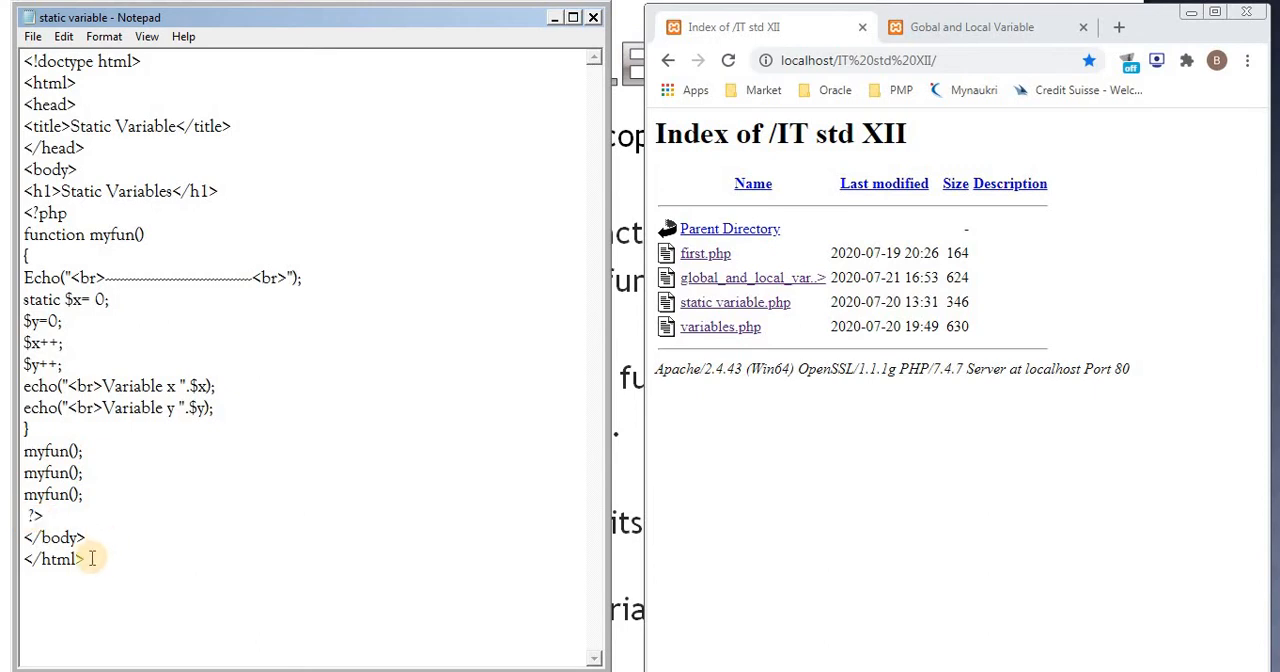
mouse_move(720, 326)
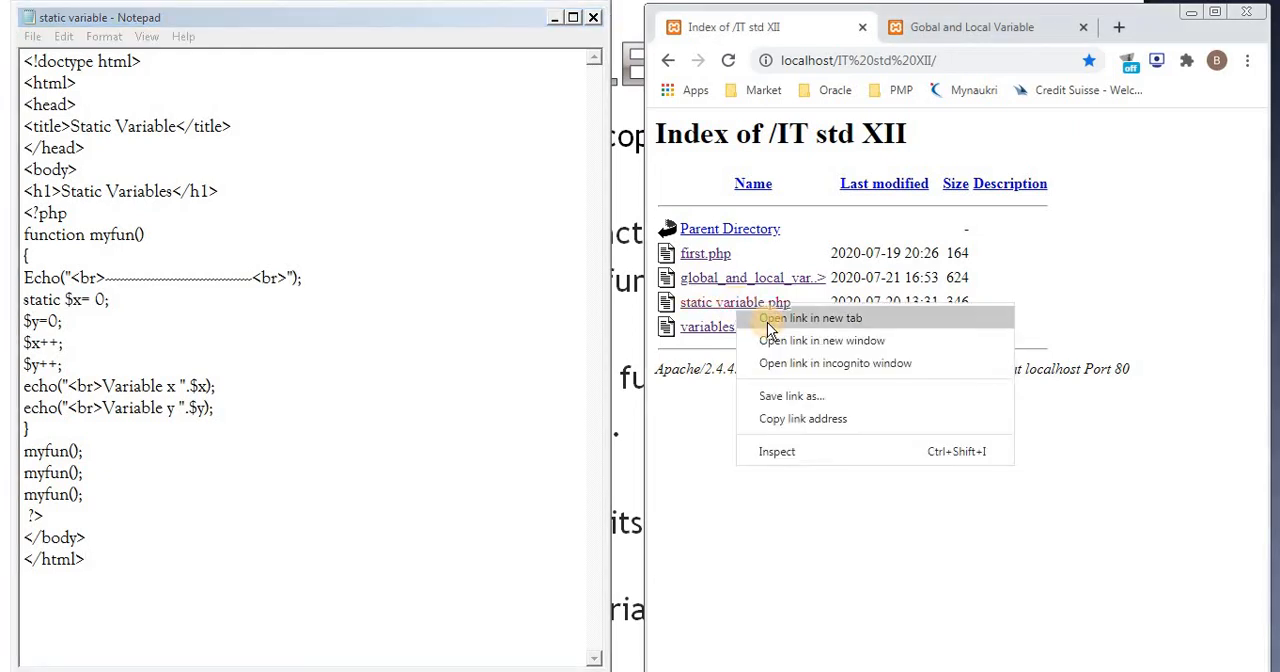
Step: Load static variable.php in Chrome so x counts 1, 2, 3 while y stays 1, noting the x increment
click(808, 318)
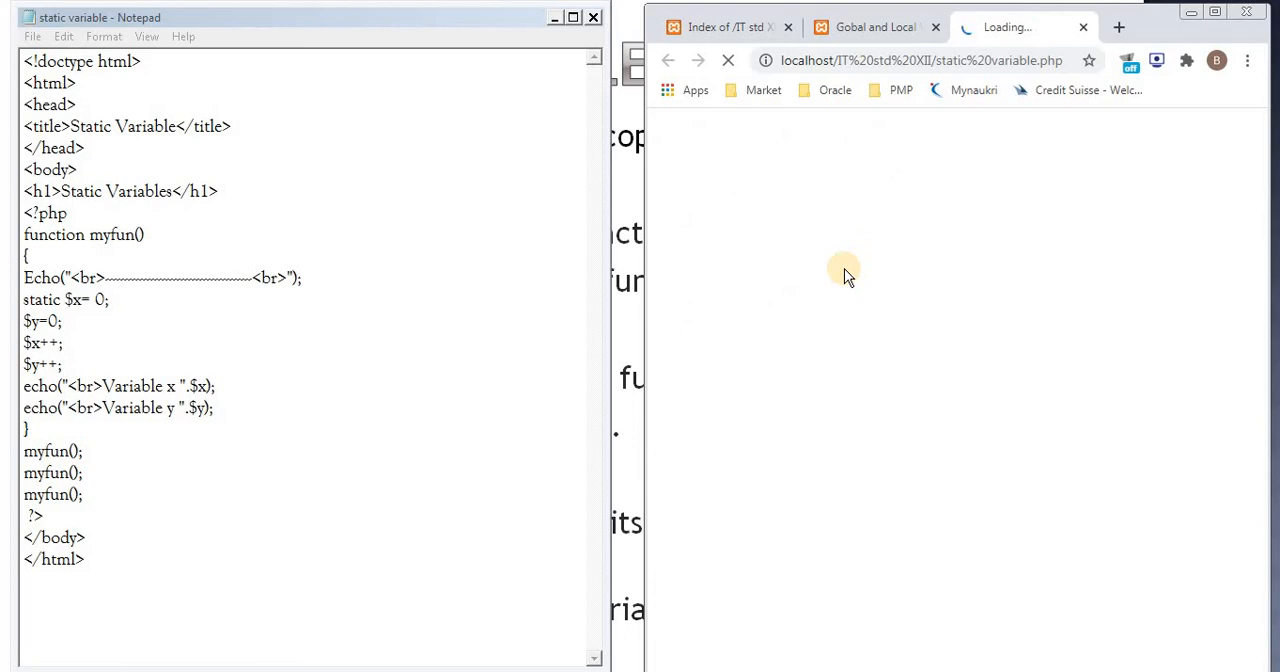
mouse_move(844, 270)
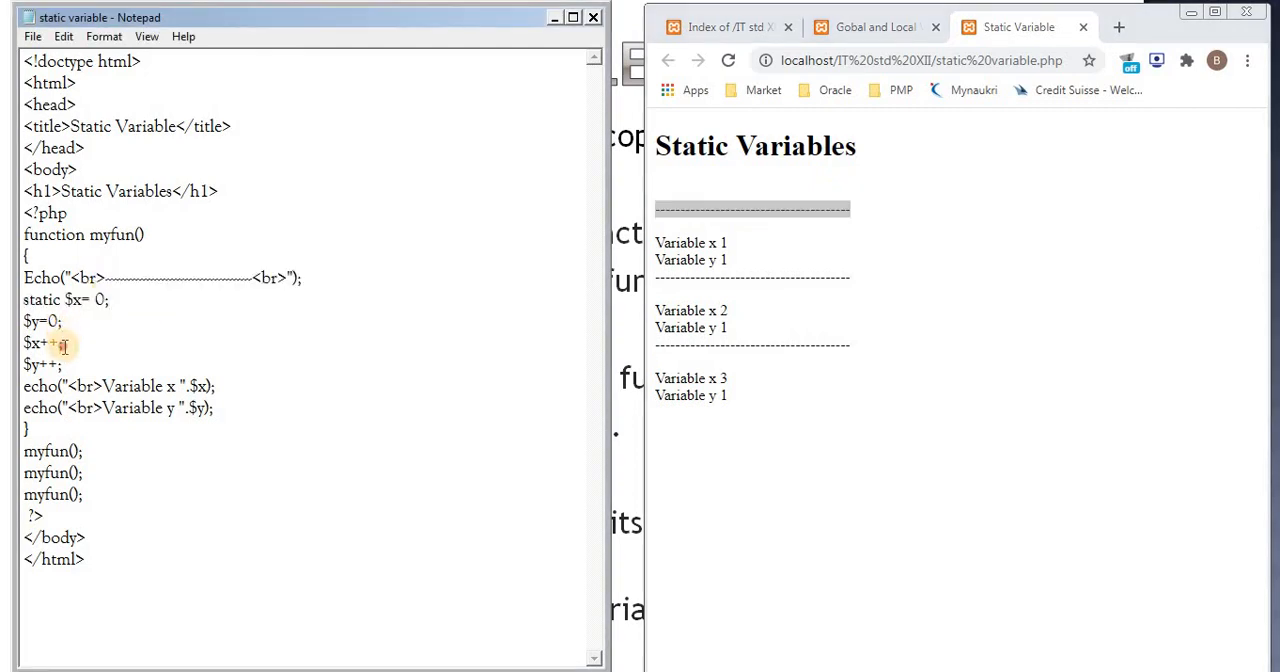
double_click(40, 344)
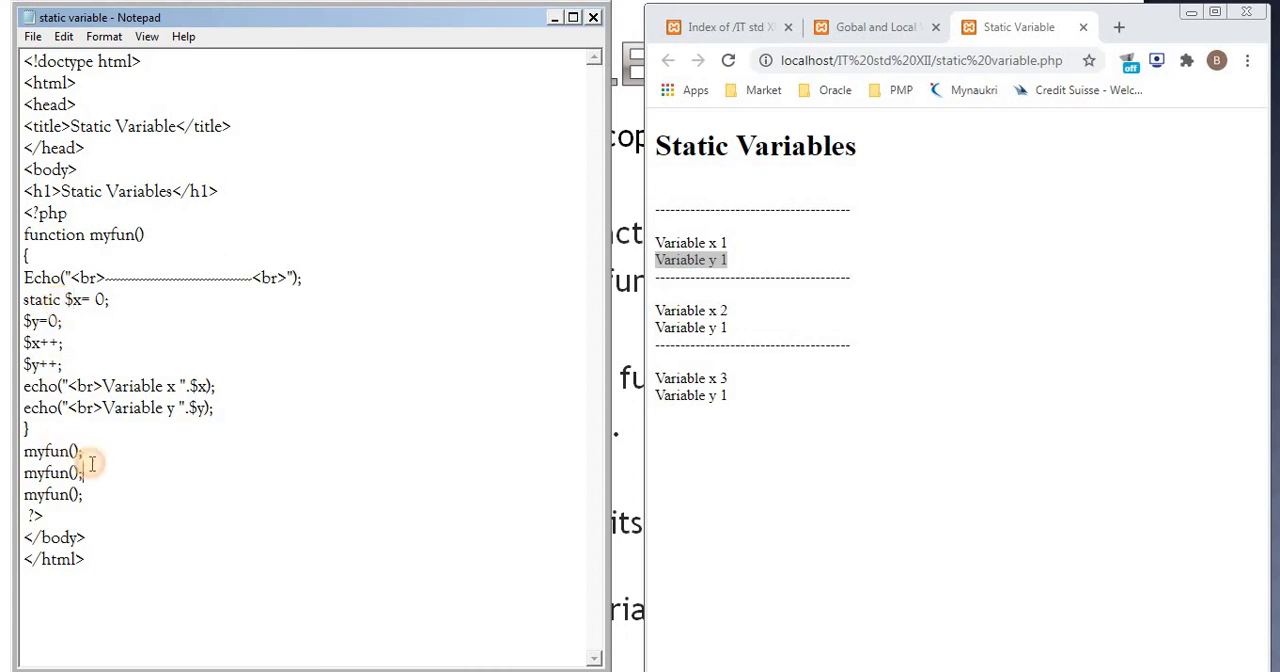
double_click(50, 472)
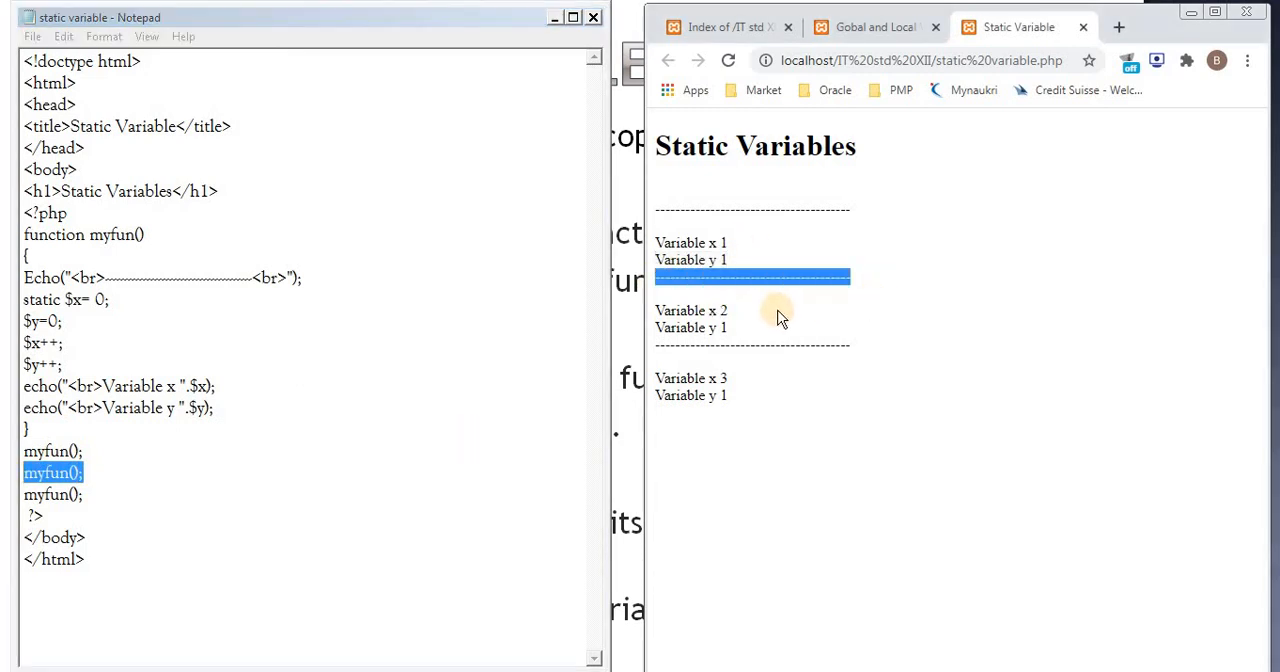
double_click(690, 310)
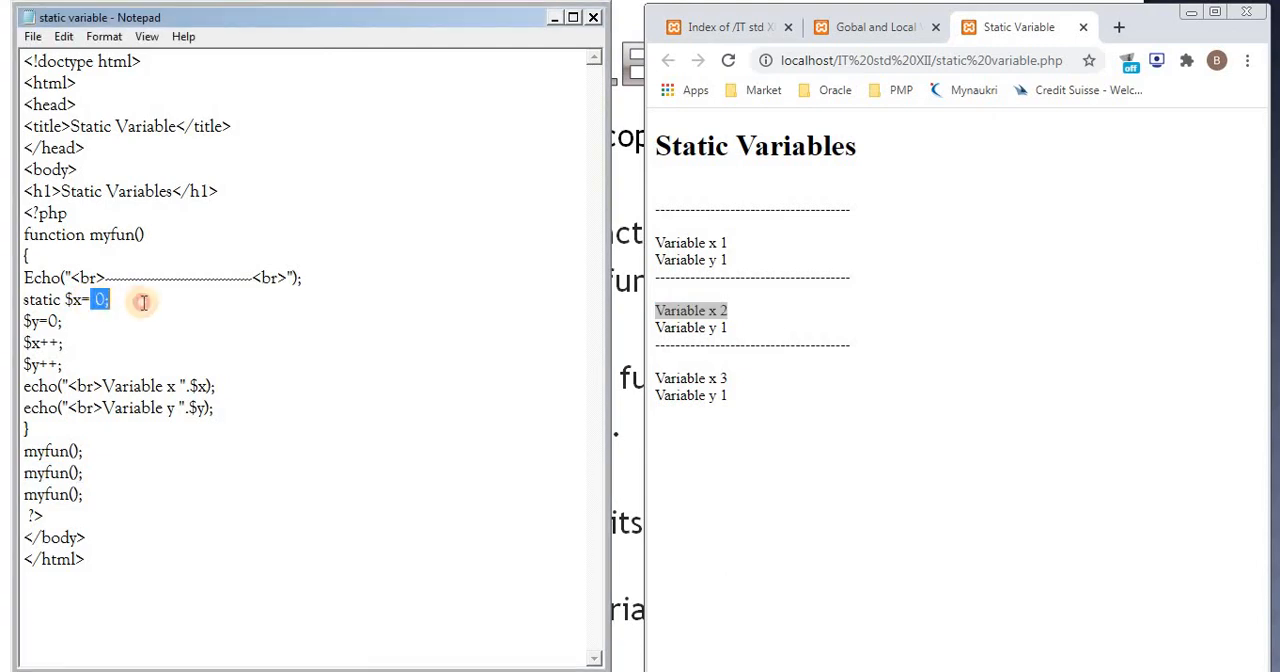
mouse_move(144, 302)
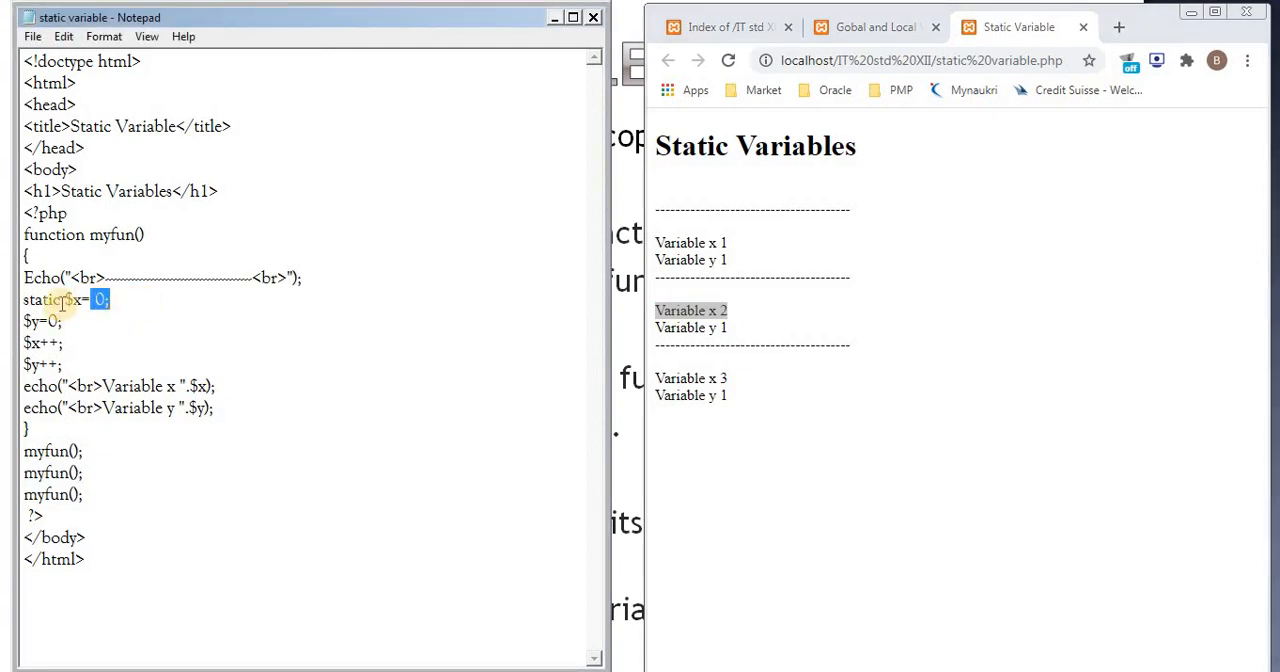
double_click(40, 300)
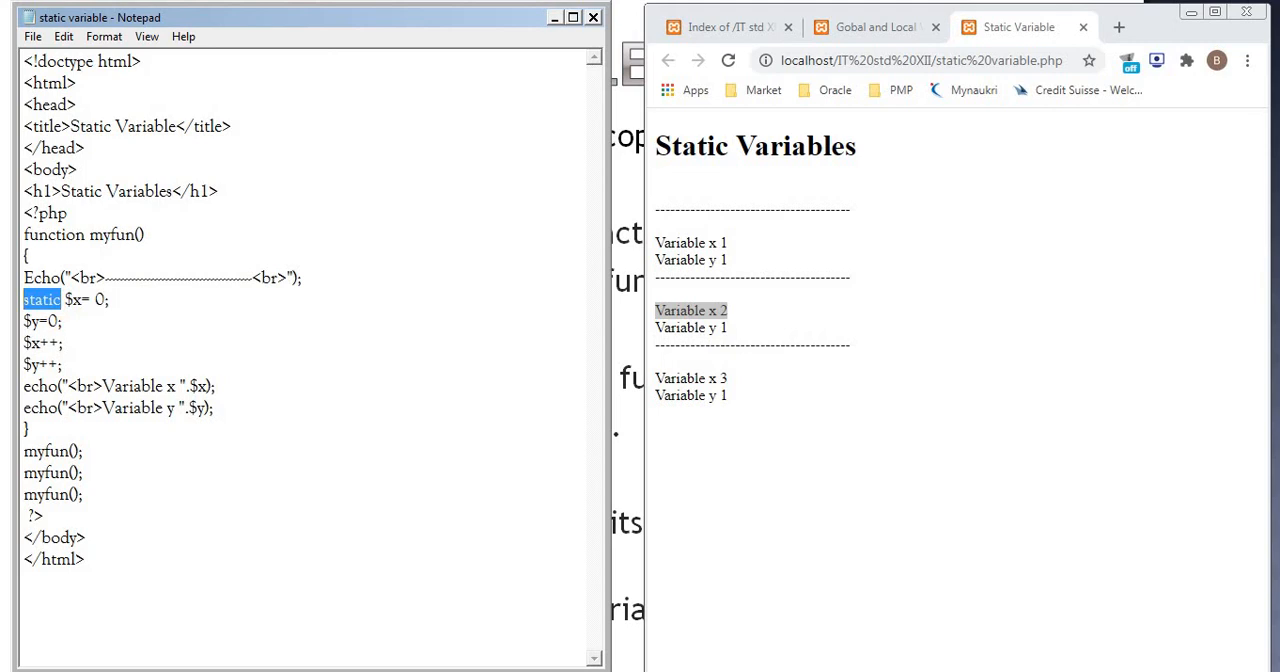
double_click(52, 320)
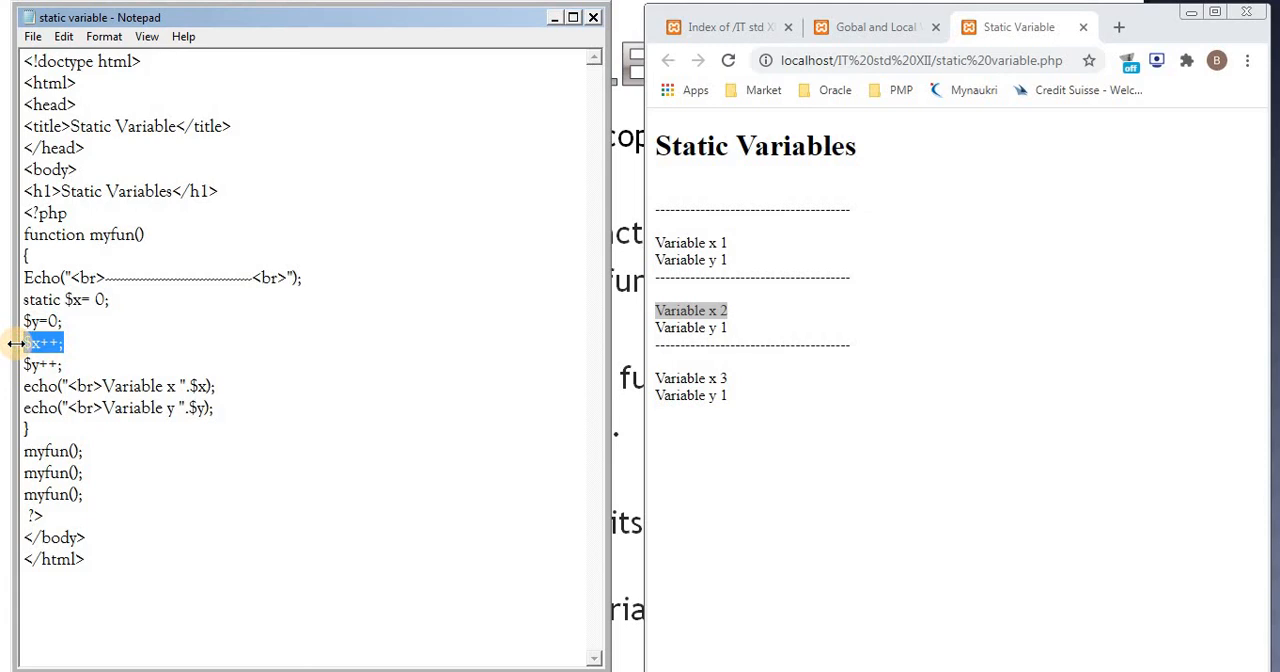
click(48, 364)
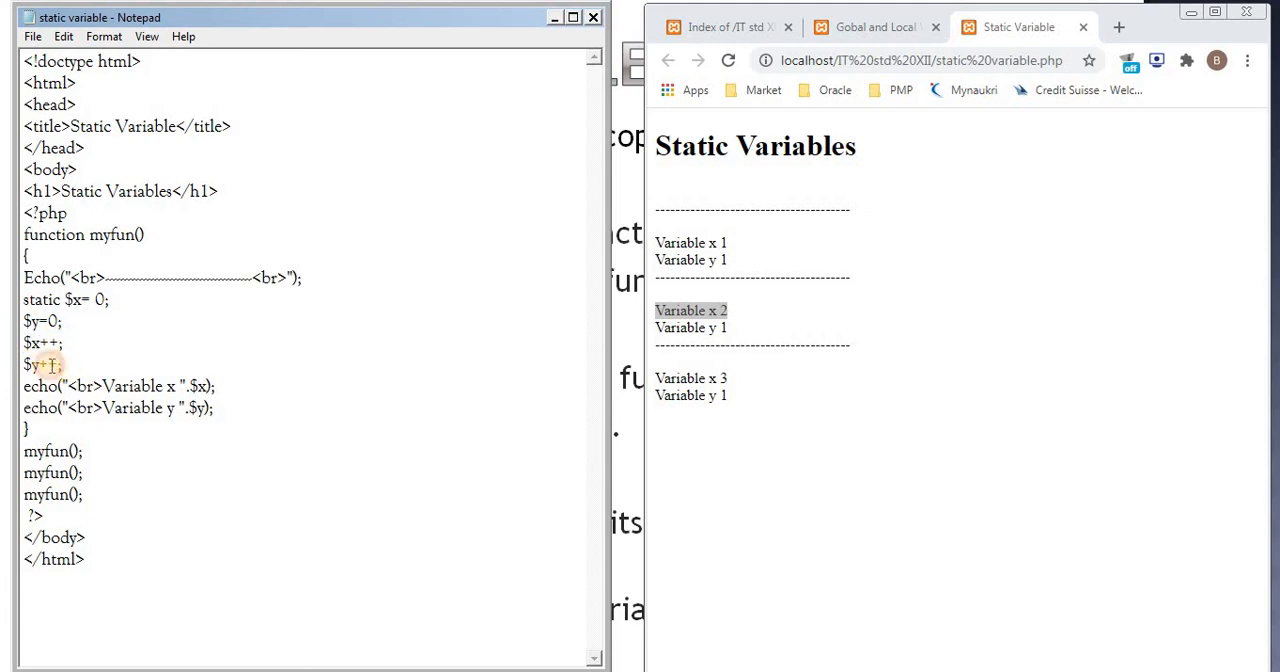
triple_click(42, 364)
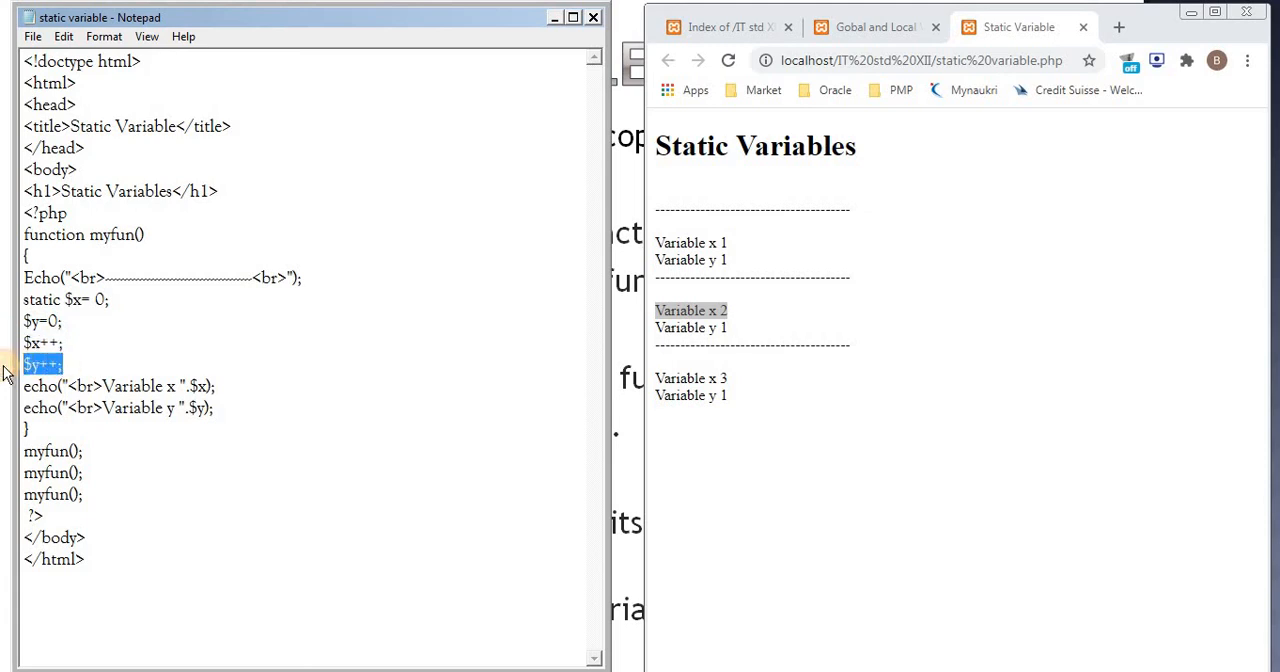
click(120, 384)
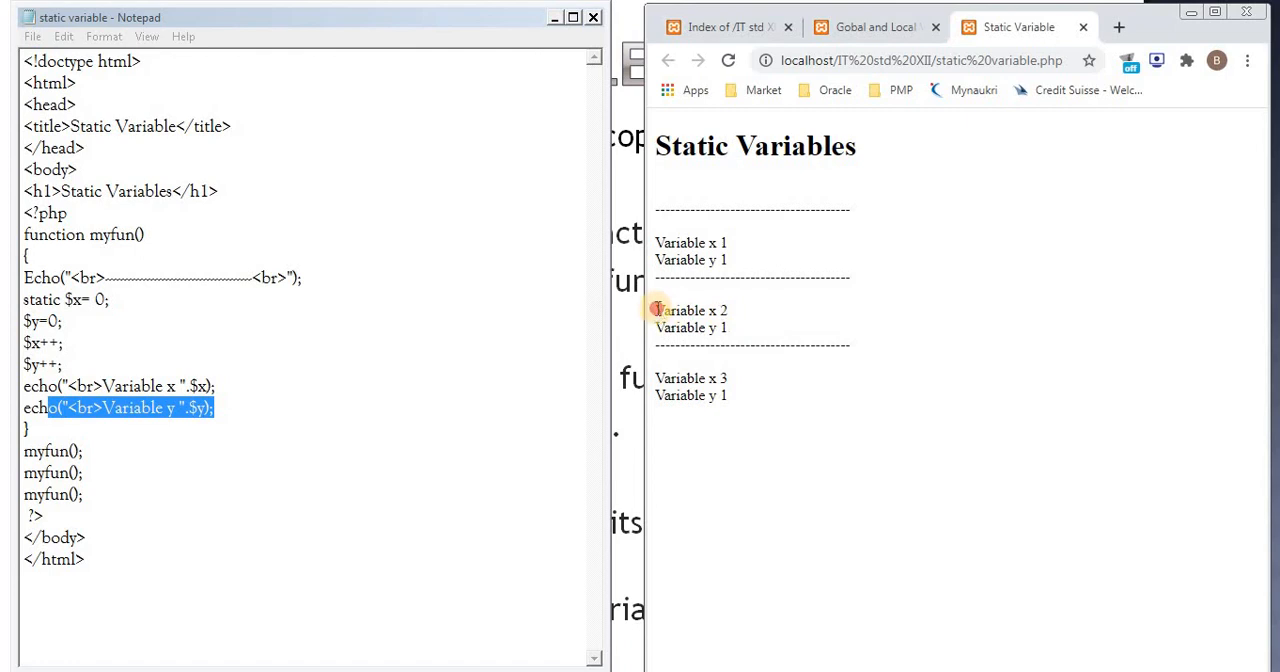
double_click(690, 310)
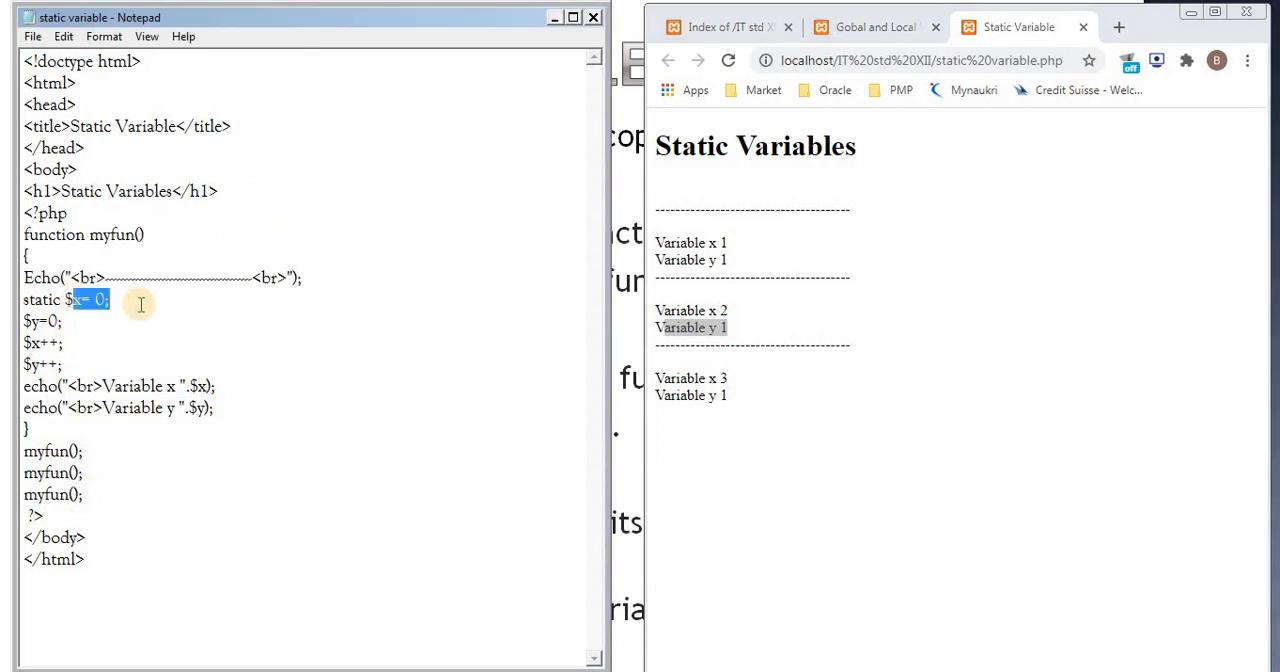
Step: Highlight the x increment and y echo lines, then minimise Notepad to reveal the Scope of Variables slide
double_click(42, 344)
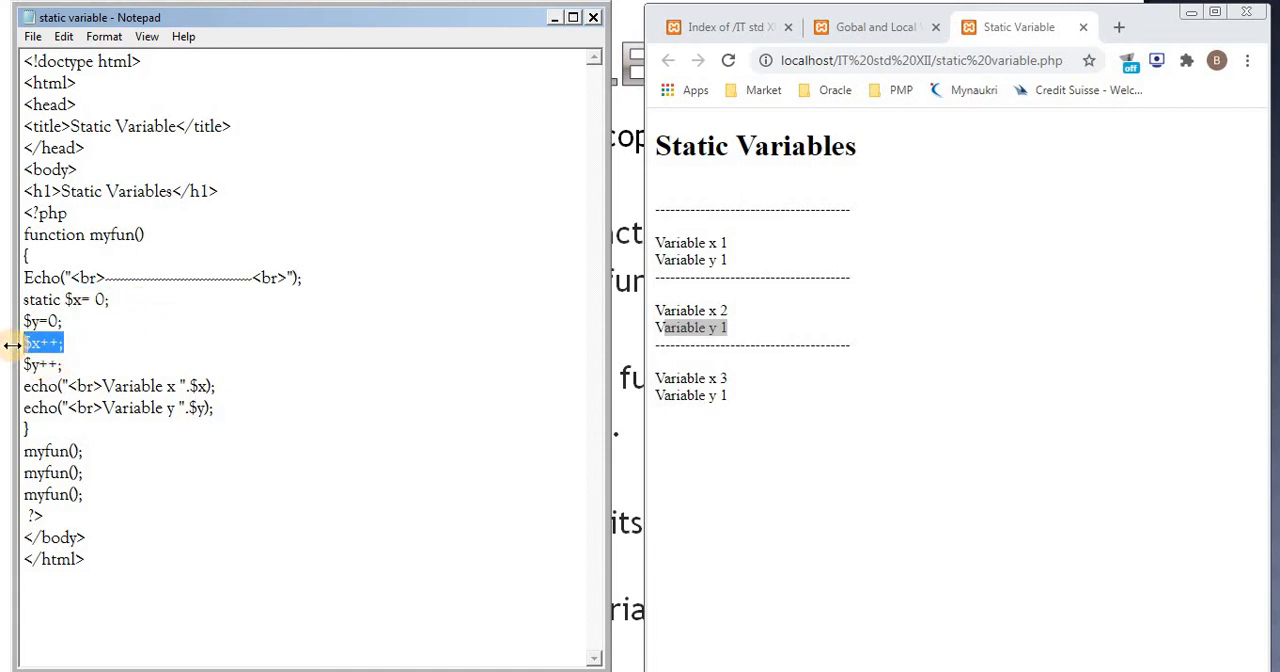
click(104, 320)
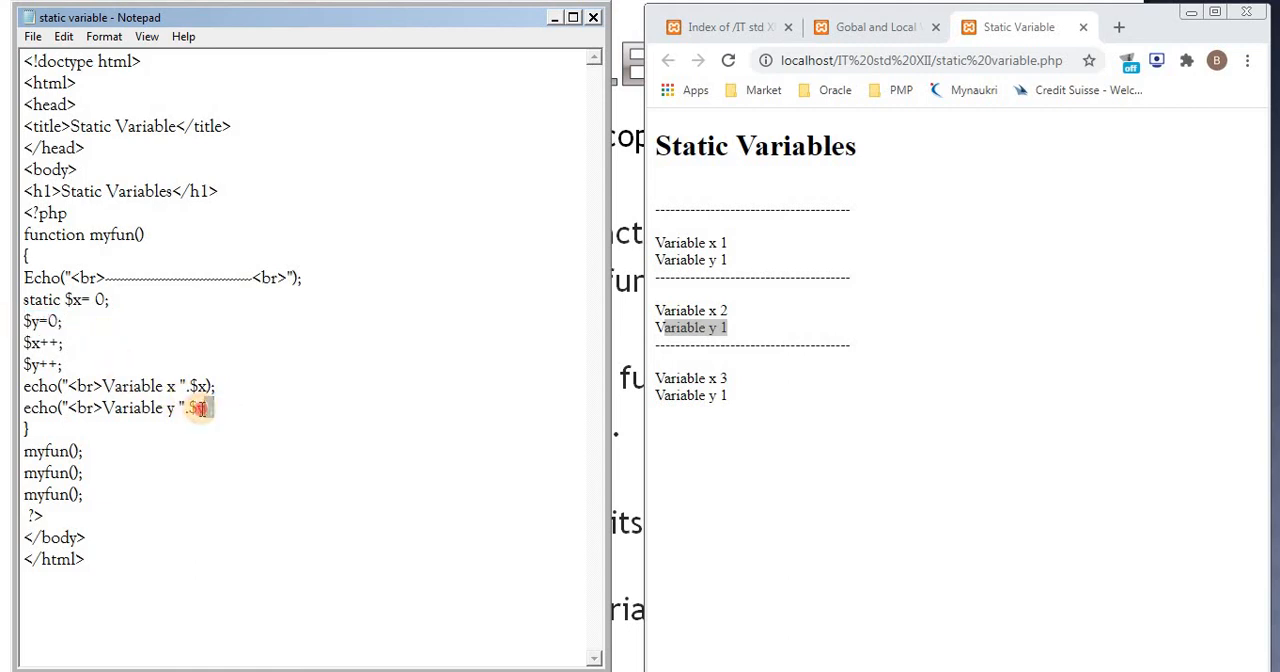
double_click(42, 364)
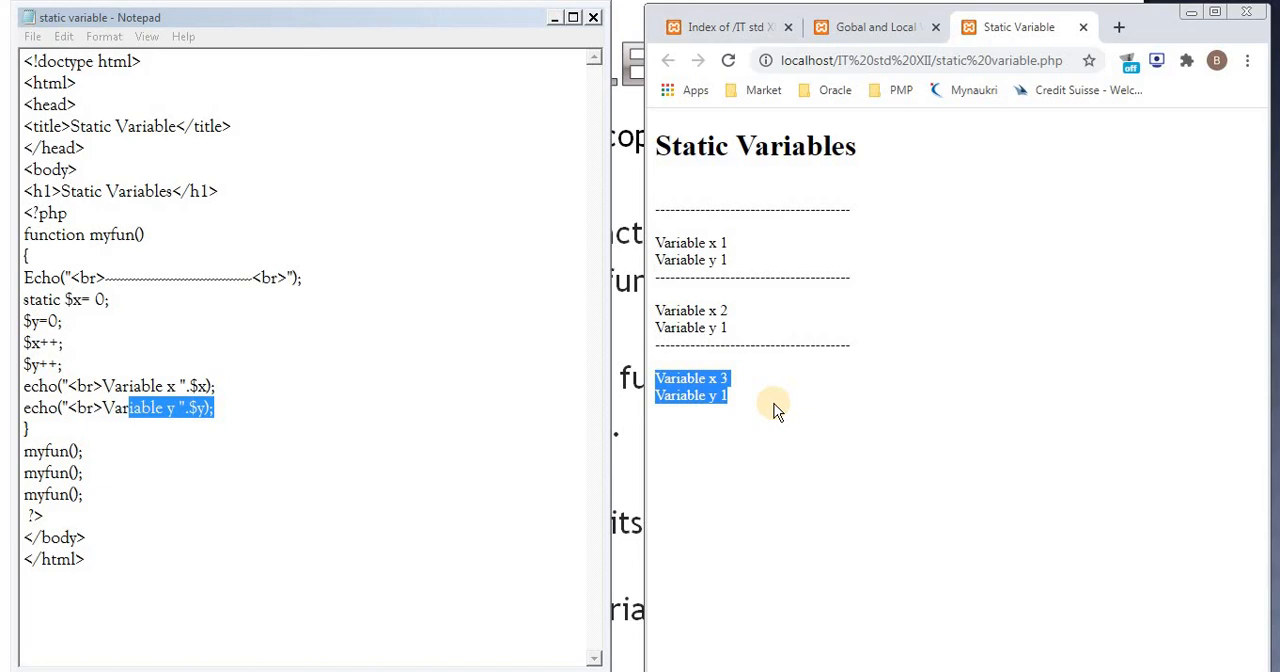
mouse_move(124, 278)
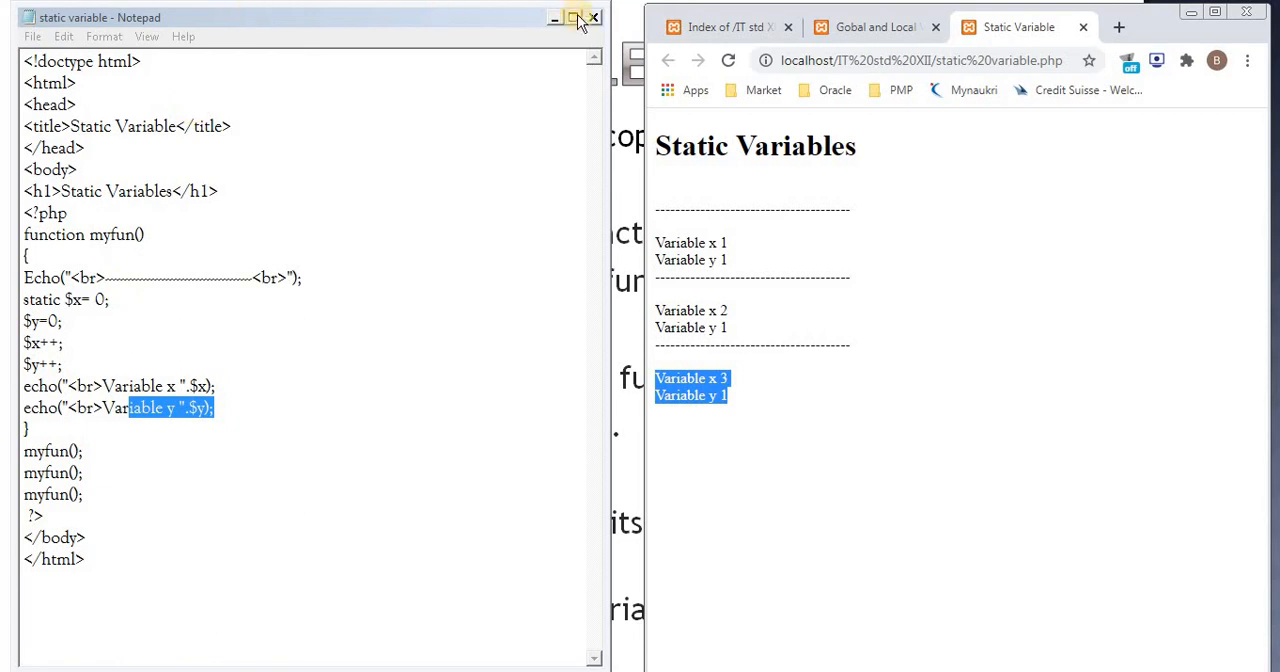
click(554, 18)
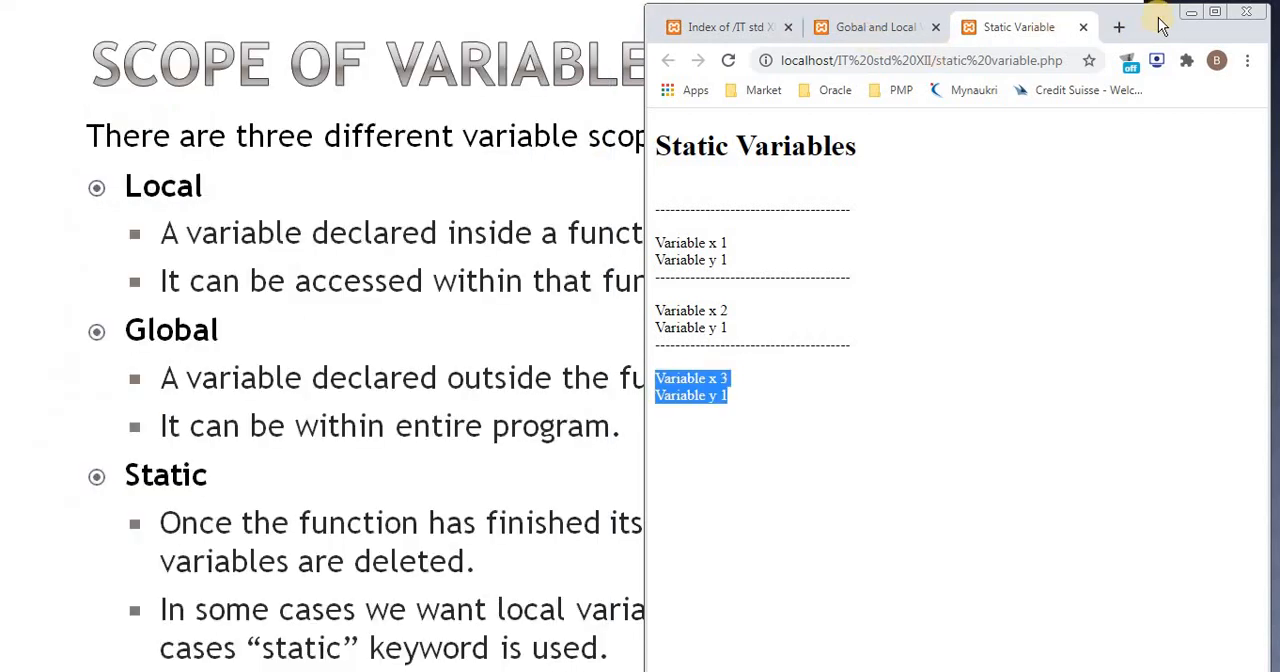